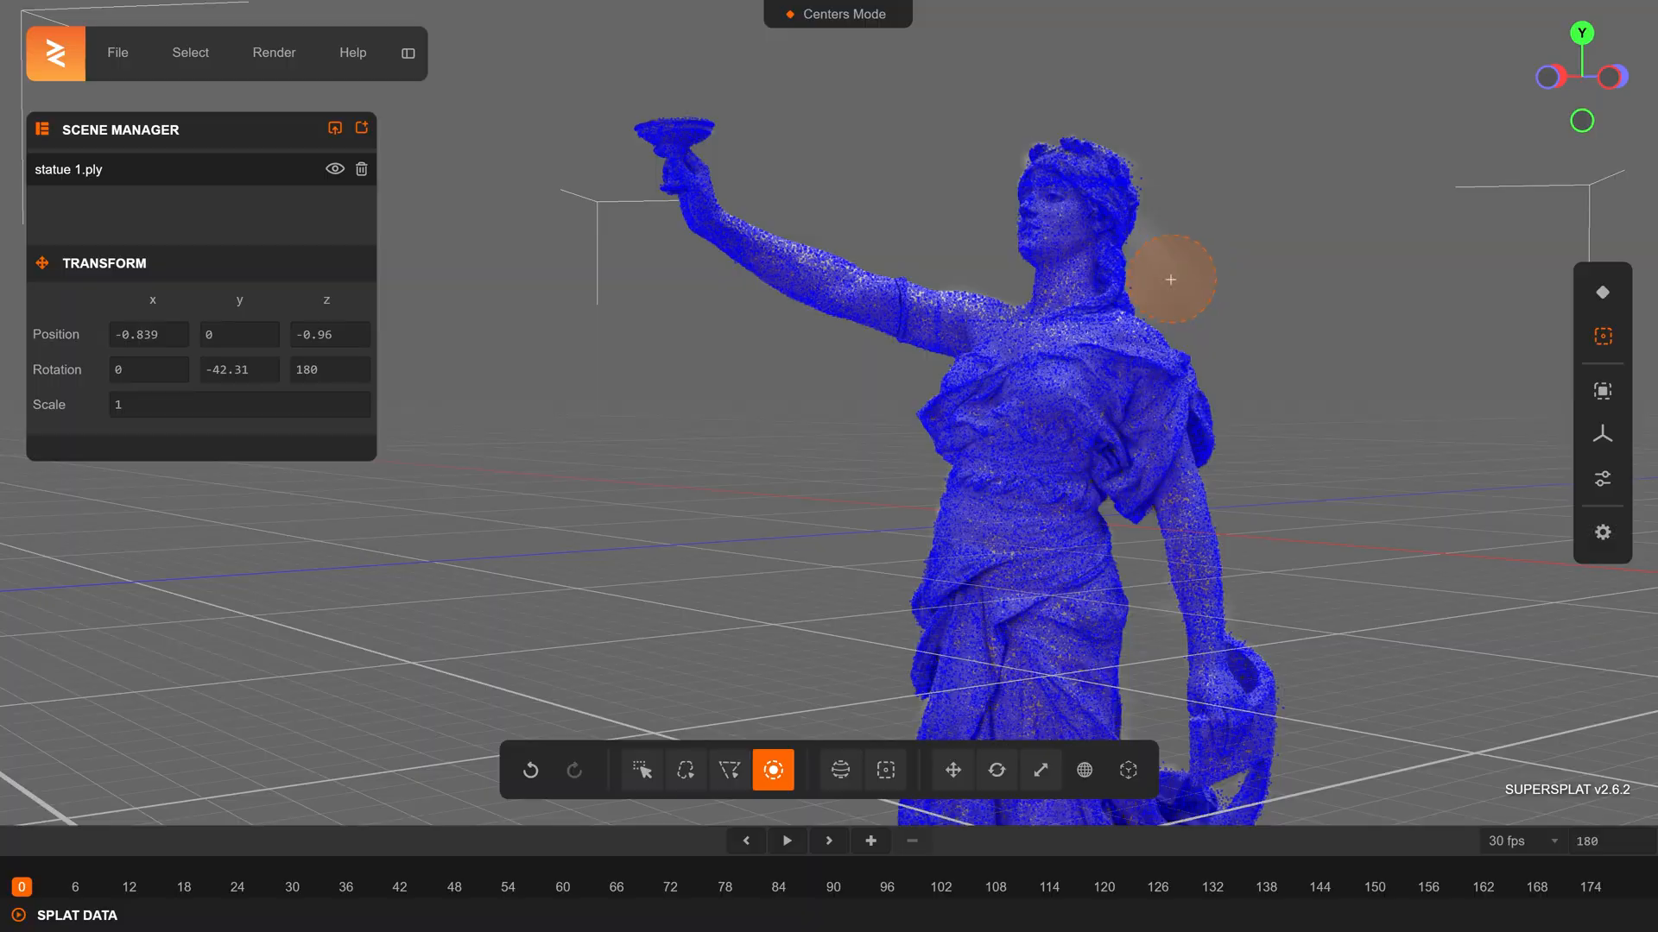
Show the nv-tlabs 3dgrut repository page on GitHub with its folder listing.
click(1601, 292)
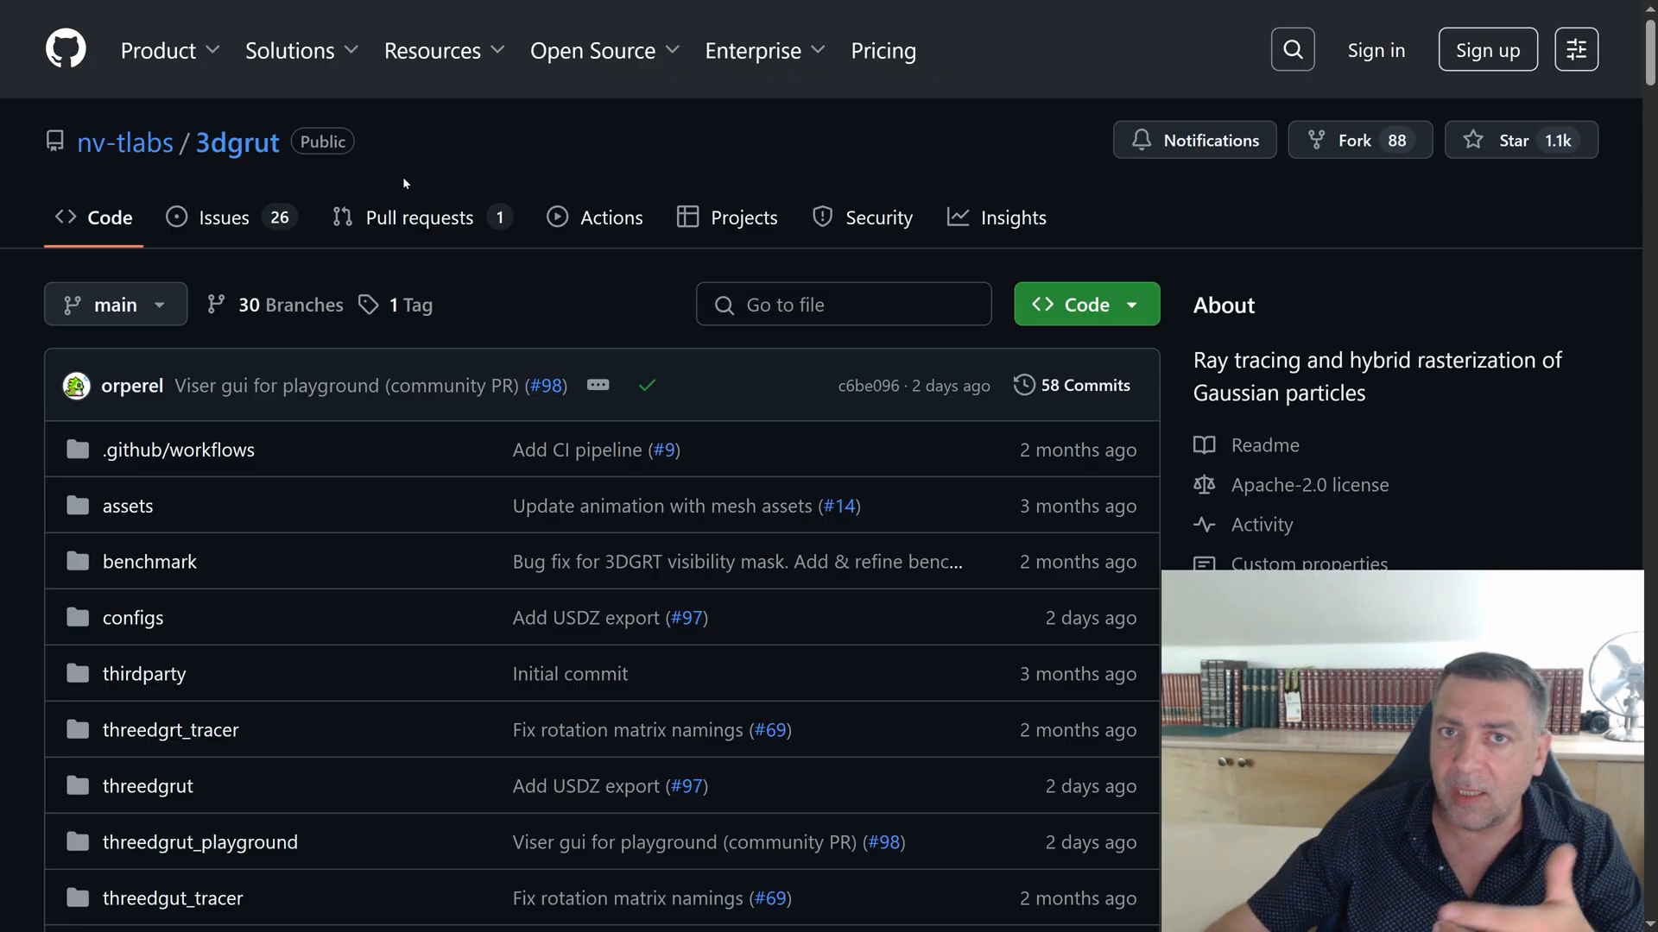
mouse_move(125, 142)
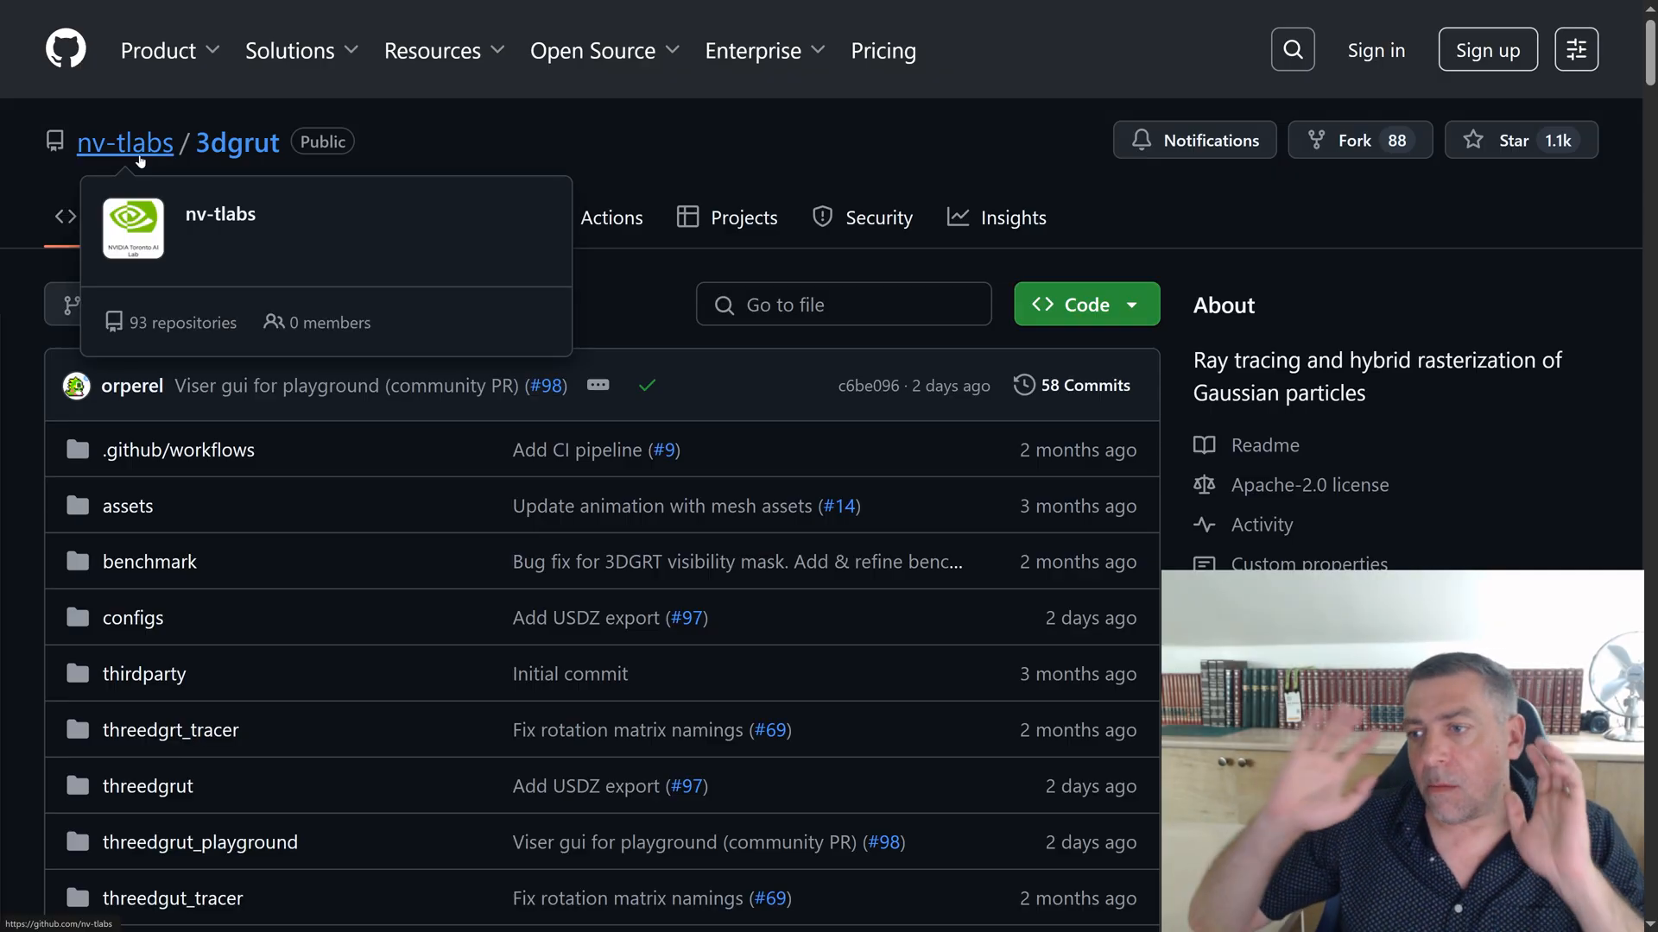